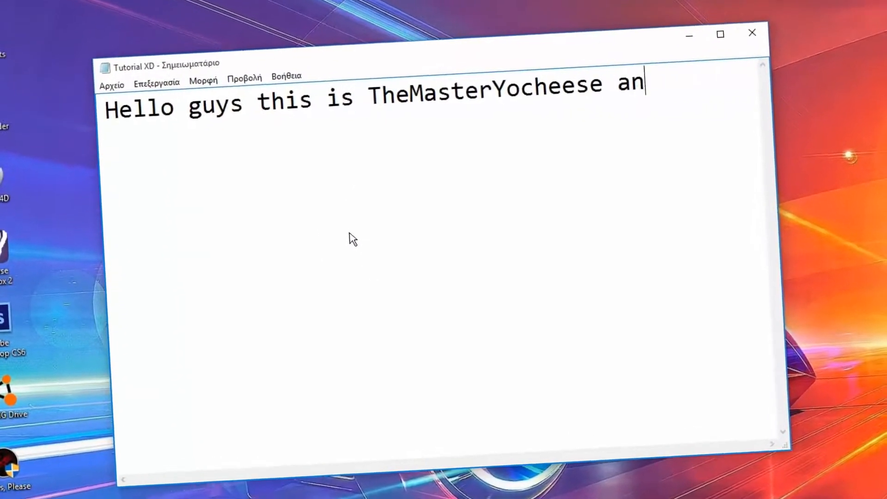
Step: Type the intro explaining how to download non-Steam gmod addons from the Steam website
{"action": "type", "text": "d today im gonna show you how to dw"}
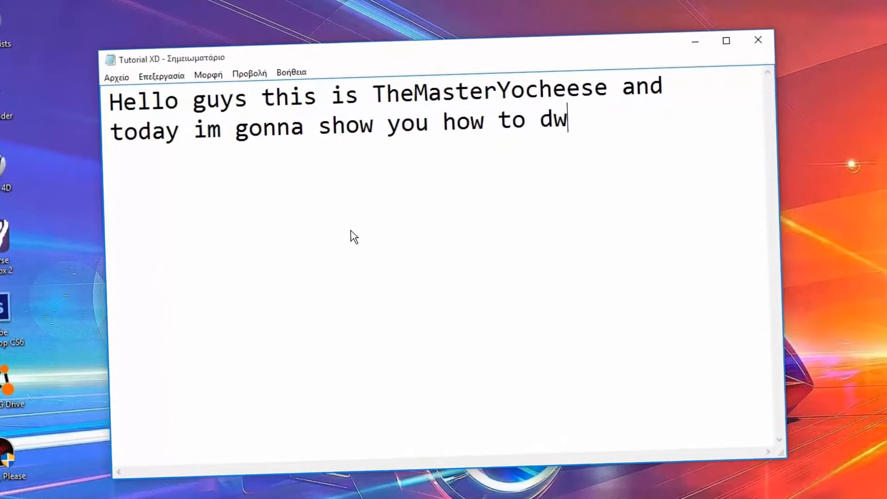
{"action": "type", "text": "ownload cracke/non steam"}
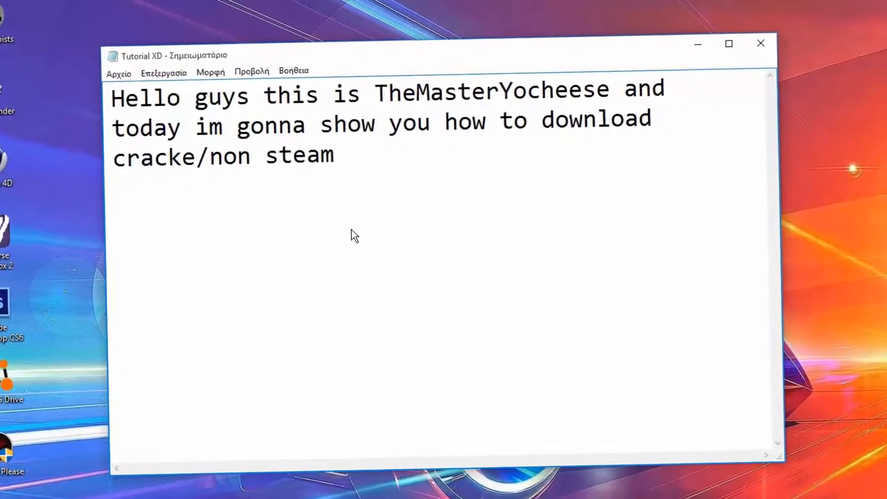
{"action": "type", "text": "gmod addons"}
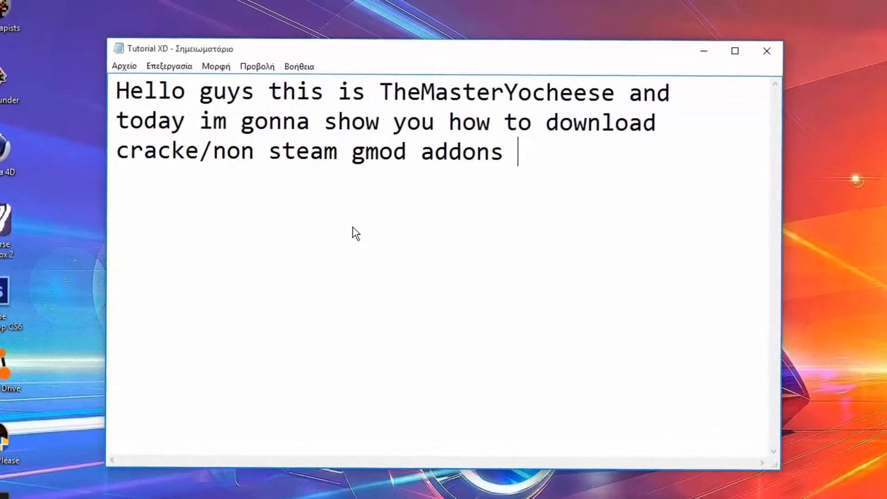
{"action": "type", "text": "from the original steam websi"}
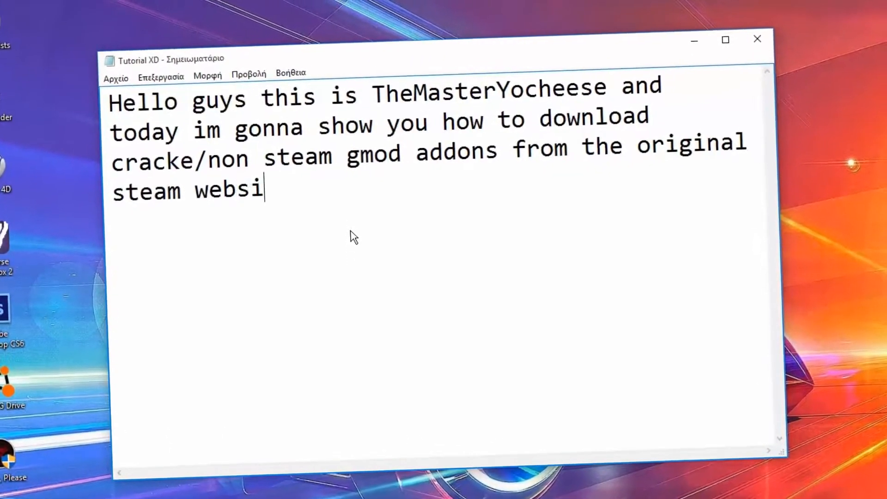
{"action": "type", "text": "te easily :D"}
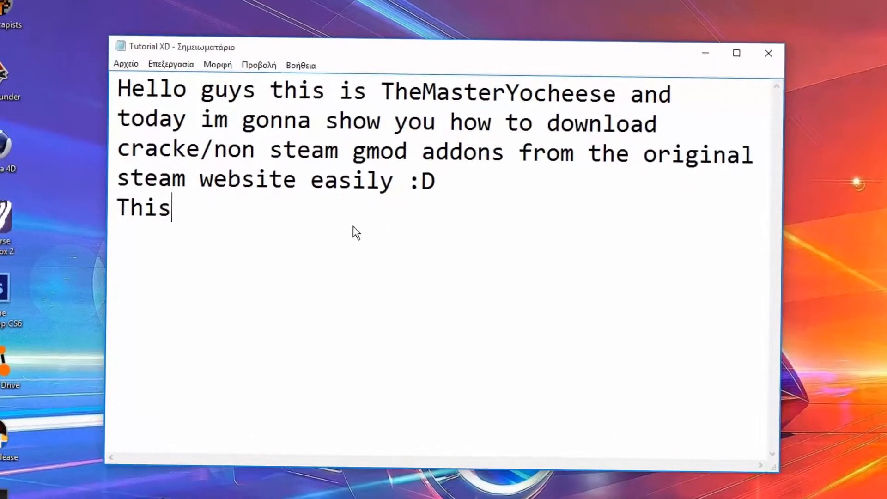
Step: Add the note that it's a first video, asking viewers to subscribe, like and comment
{"action": "type", "text": "is my first video ever so sit back and enj"}
{"action": "type", "text": "and also"}
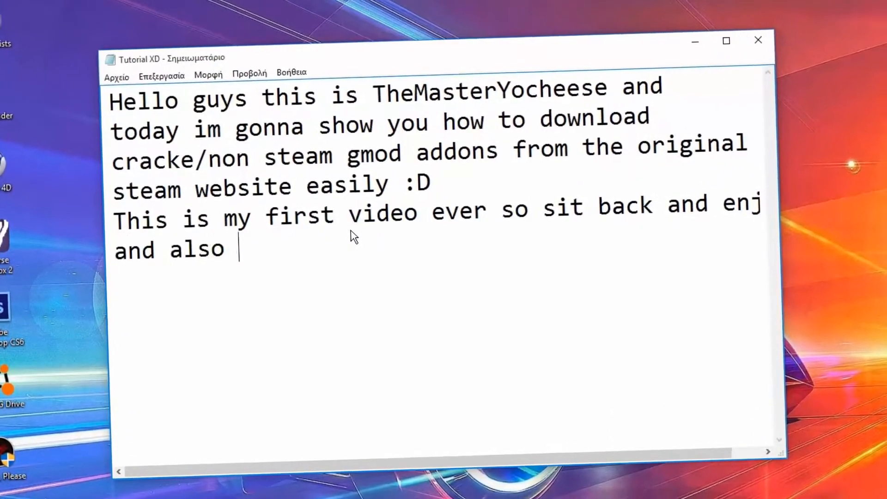
{"action": "type", "text": "dont forget to subscribe"}
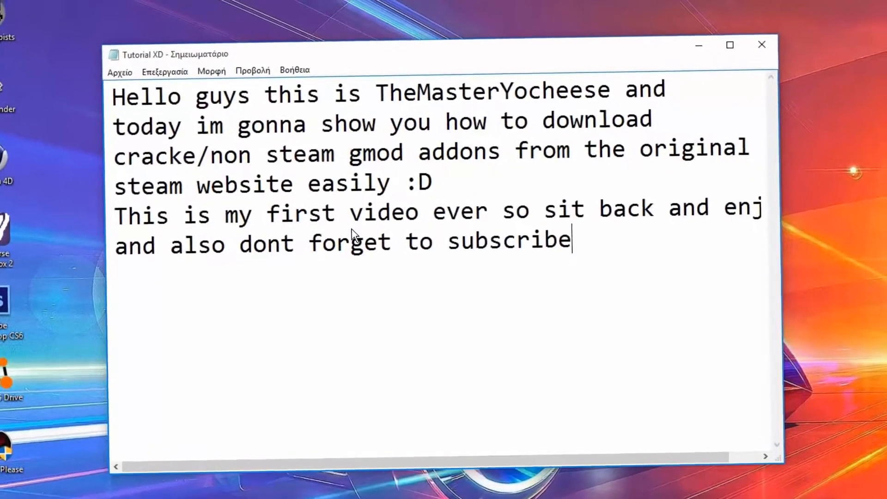
{"action": "type", "text": "and/or leave a like"}
{"action": "type", "text": "If you have any questio"}
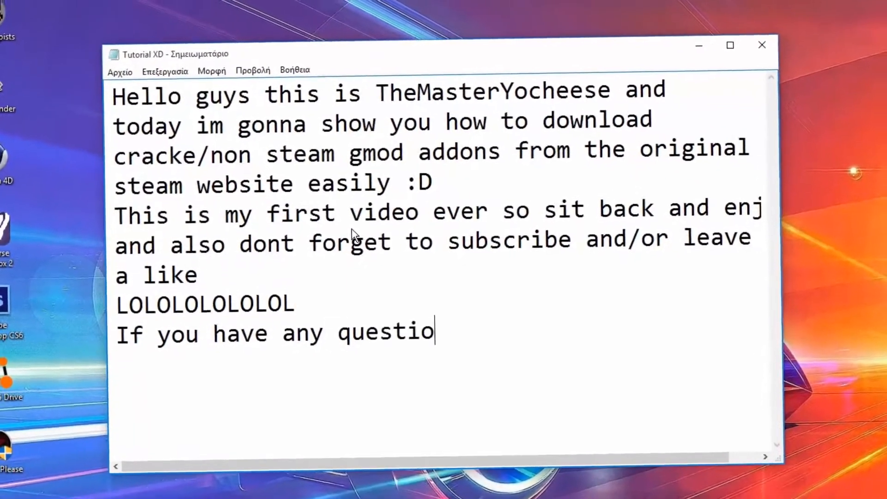
{"action": "type", "text": "ns"}
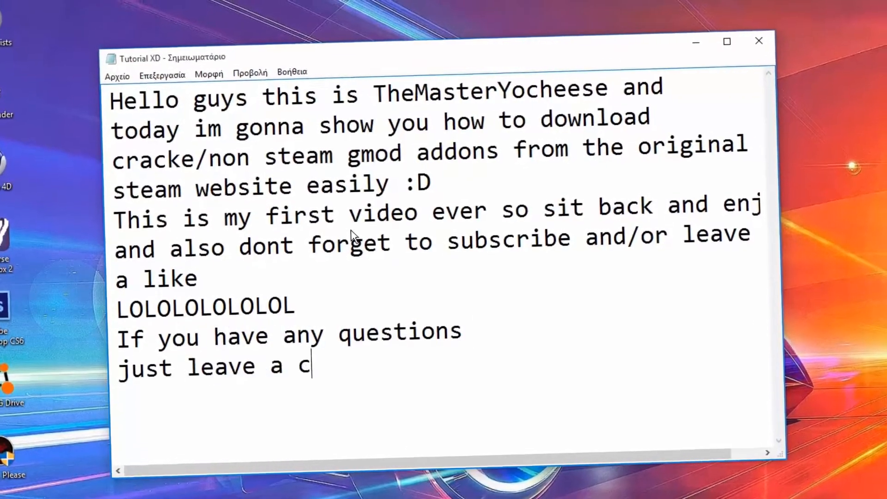
{"action": "type", "text": "omment belo"}
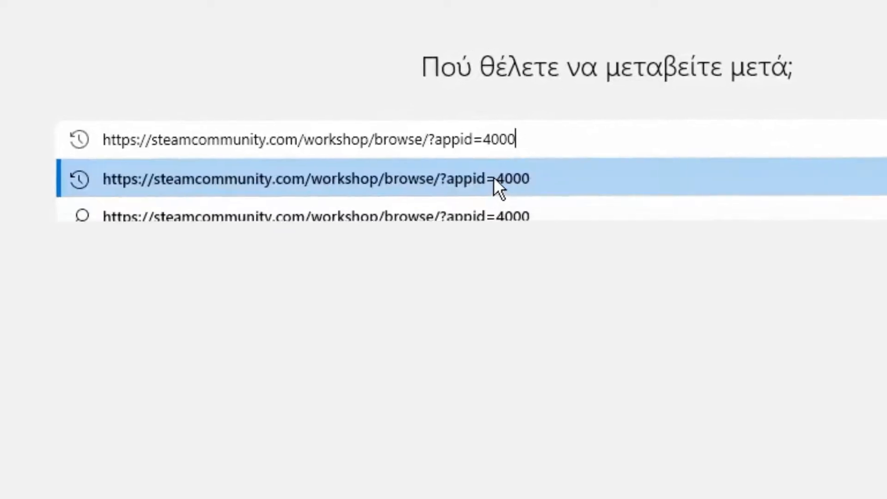
Step: Load the Garry's Mod Workshop browse page (appid 4000) and scroll through the addons
{"action": "left_click", "coordinate": [314, 178]}
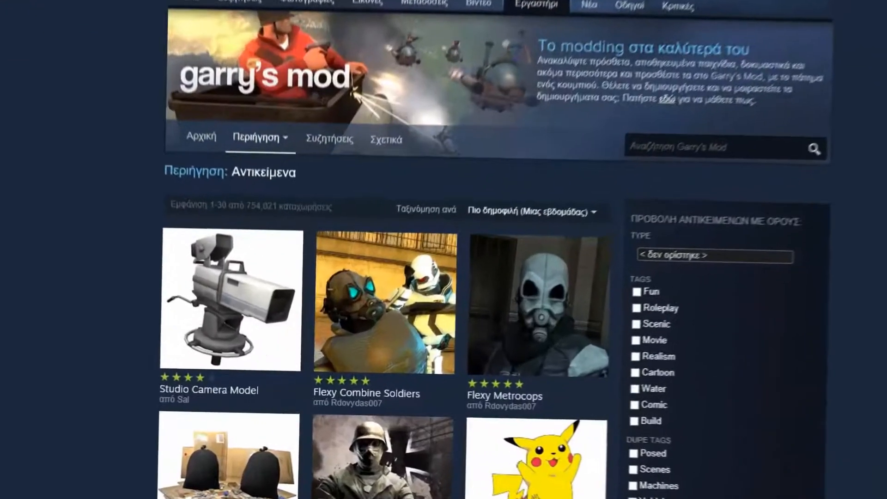
{"action": "scroll", "scroll_direction": "down", "scroll_amount": 3}
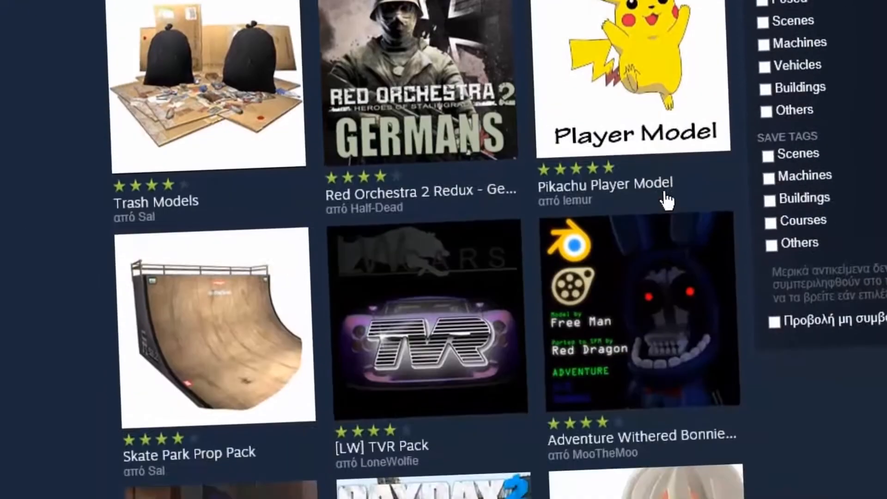
{"action": "scroll", "scroll_direction": "down", "scroll_amount": 3}
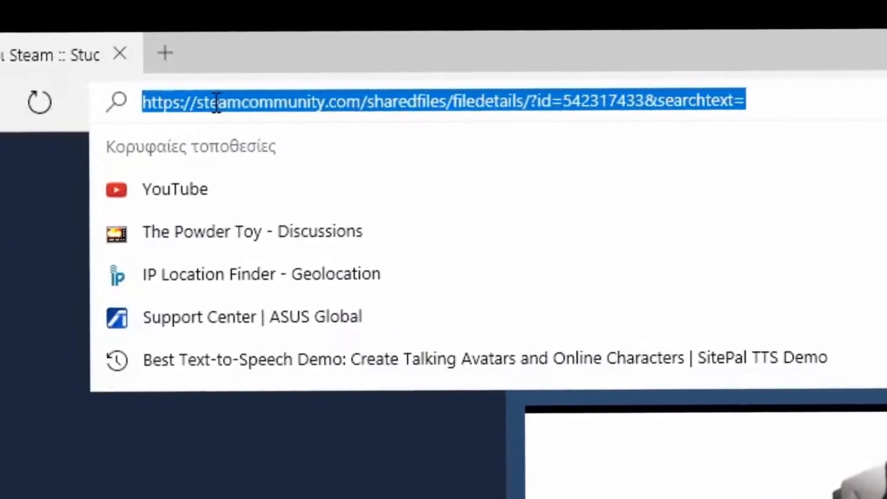
Step: Copy the Studio Camera Model page address and go to the steamworkshopdownloader site
{"action": "key", "text": "Enter"}
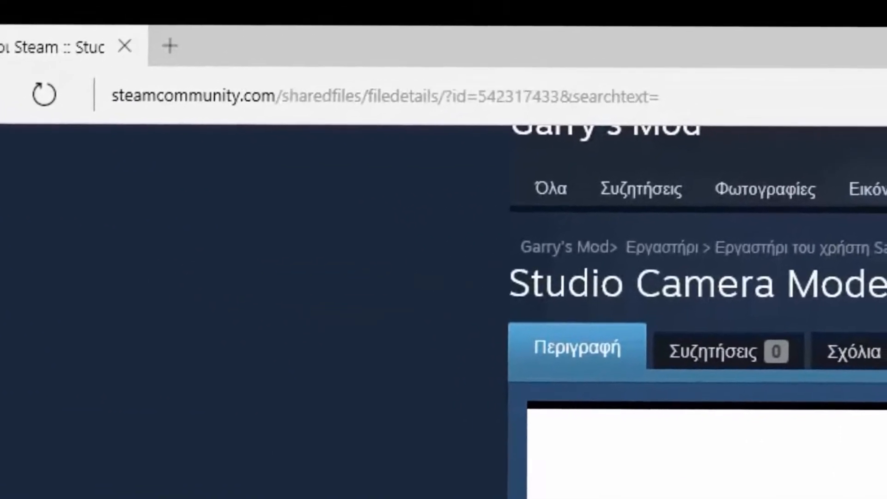
{"action": "type", "text": "s"}
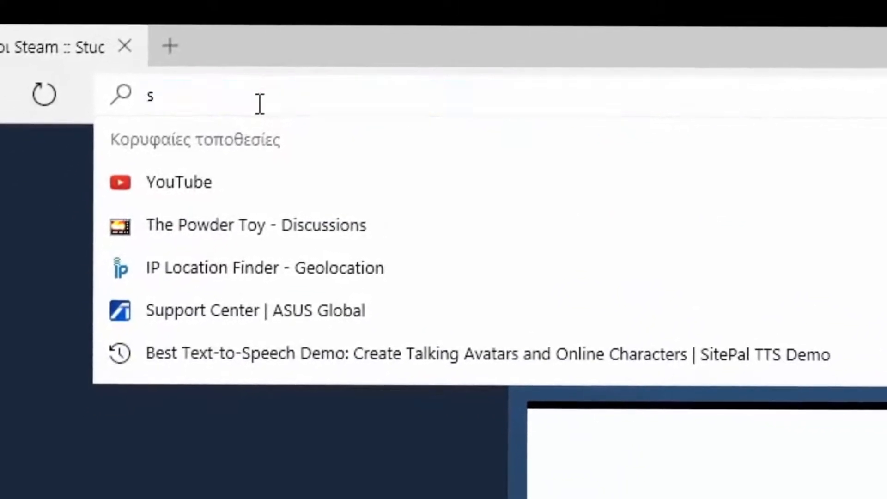
{"action": "type", "text": "teamworkshopd"}
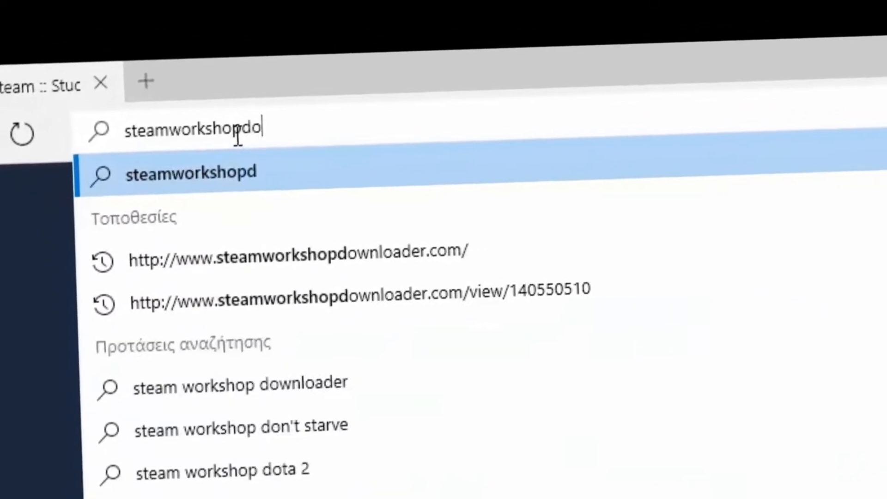
{"action": "type", "text": "ownload"}
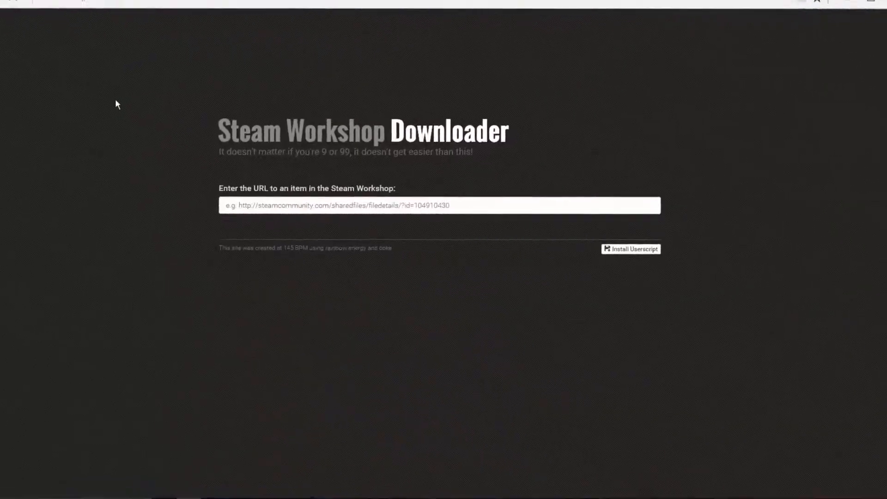
Step: Paste the Workshop link for item 542317433 and download the Studio Camera Model addon
{"action": "type", "text": "https://steamcommunity.com/sharedfiles/filedetails/?id=542317433&searchtext="}
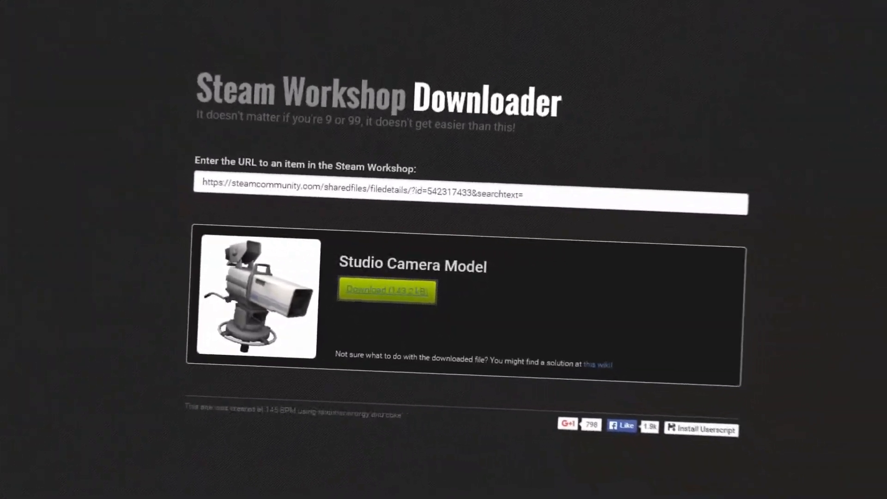
{"action": "left_click", "coordinate": [386, 290]}
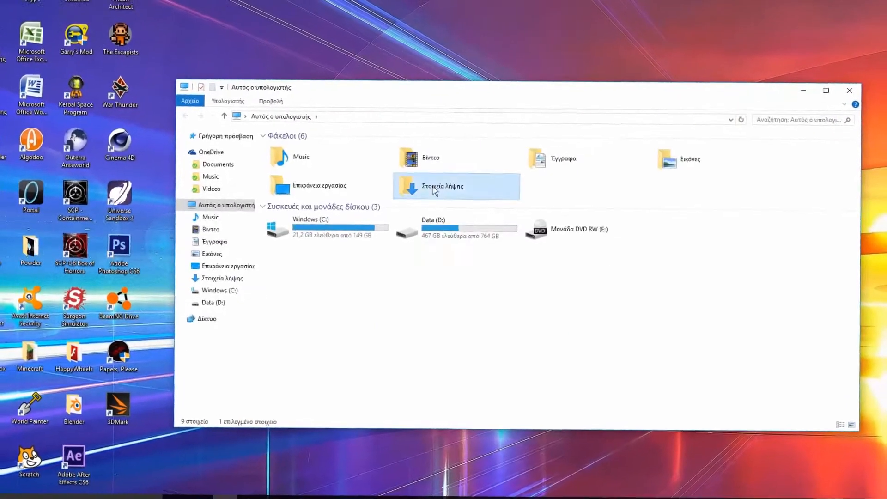
Step: Check Downloads, then run GWTool.exe from What You will Need > GWtool
{"action": "double_click", "coordinate": [442, 186]}
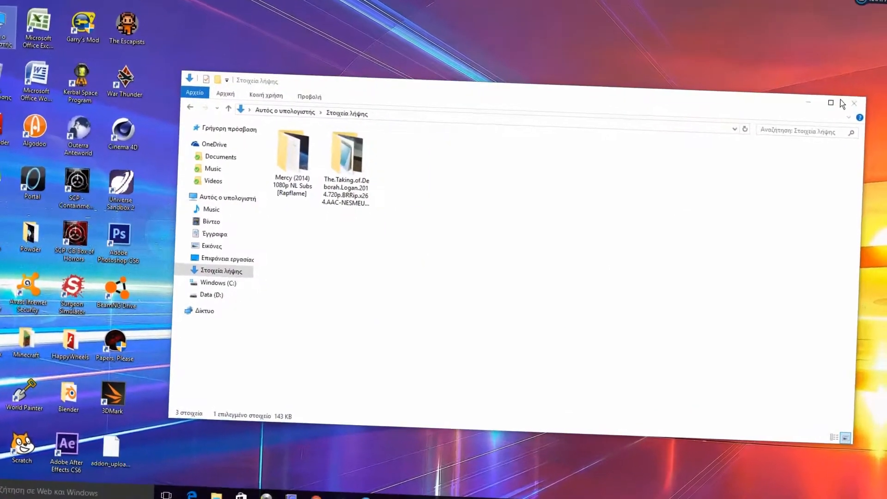
{"action": "left_click", "coordinate": [854, 103]}
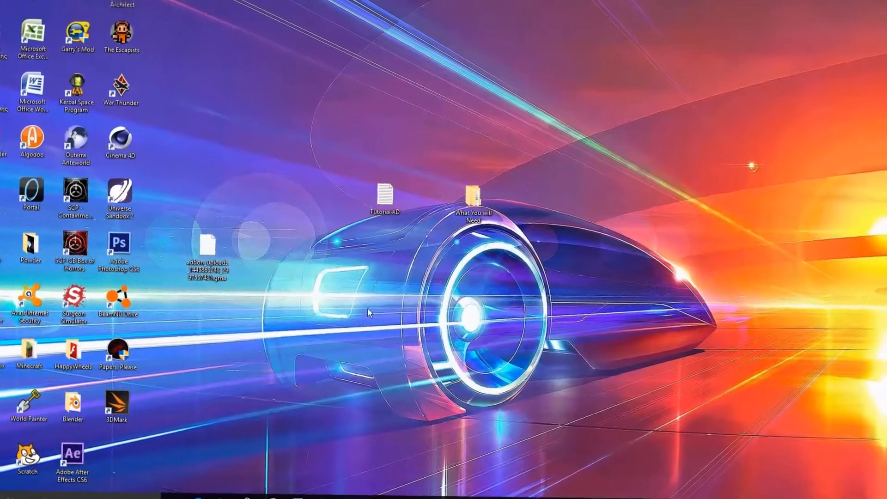
{"action": "double_click", "coordinate": [472, 195]}
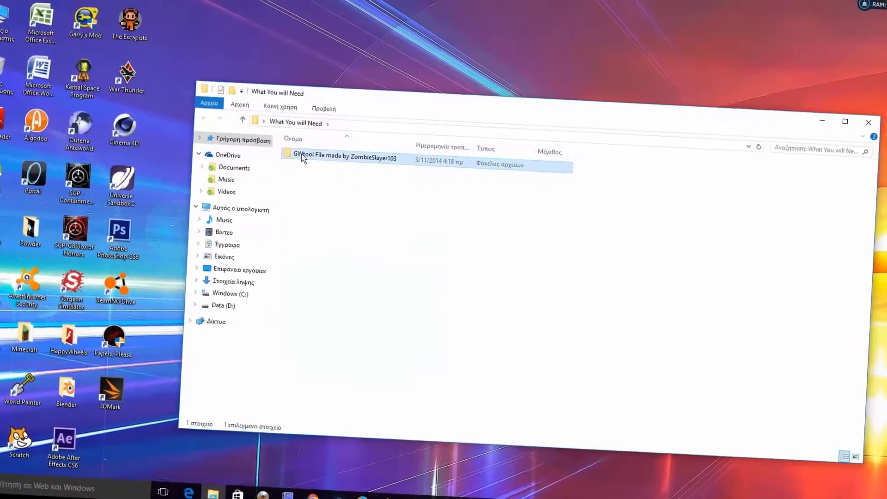
{"action": "double_click", "coordinate": [345, 157]}
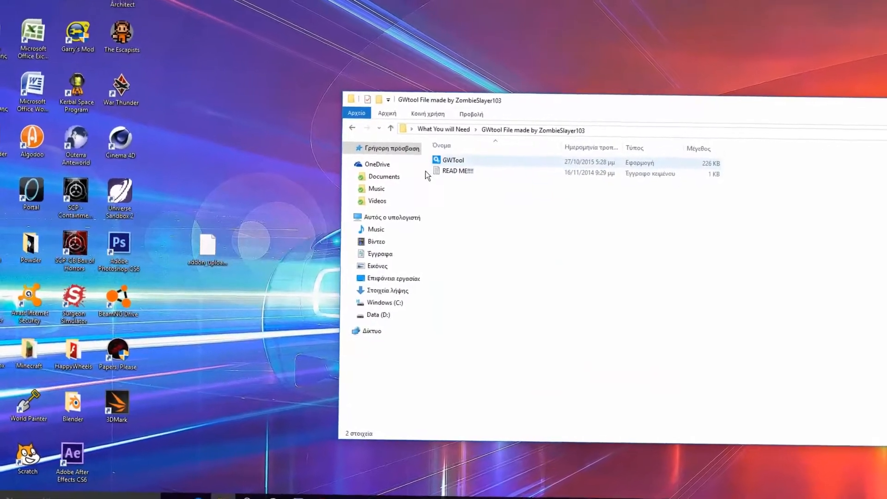
{"action": "left_click", "coordinate": [452, 160]}
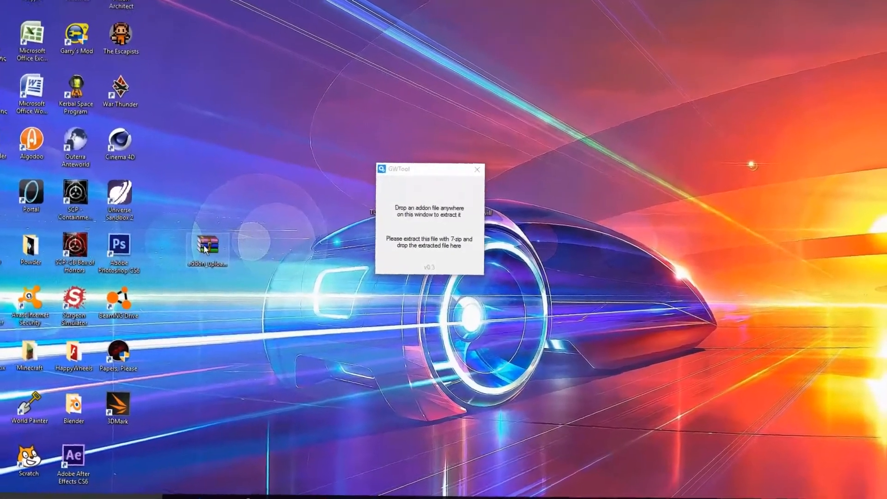
{"action": "mouse_move", "coordinate": [231, 56]}
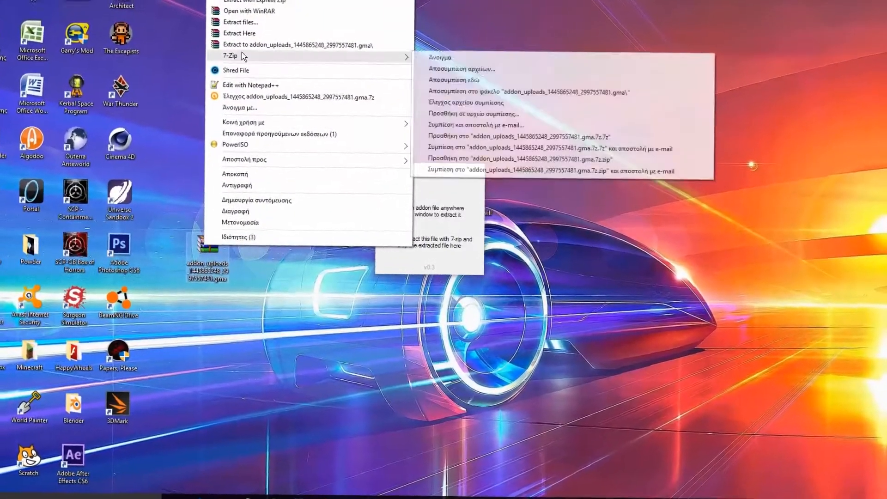
Step: Extract the addon archive into a Camera Model desktop folder and close GWTool
{"action": "left_click", "coordinate": [461, 76]}
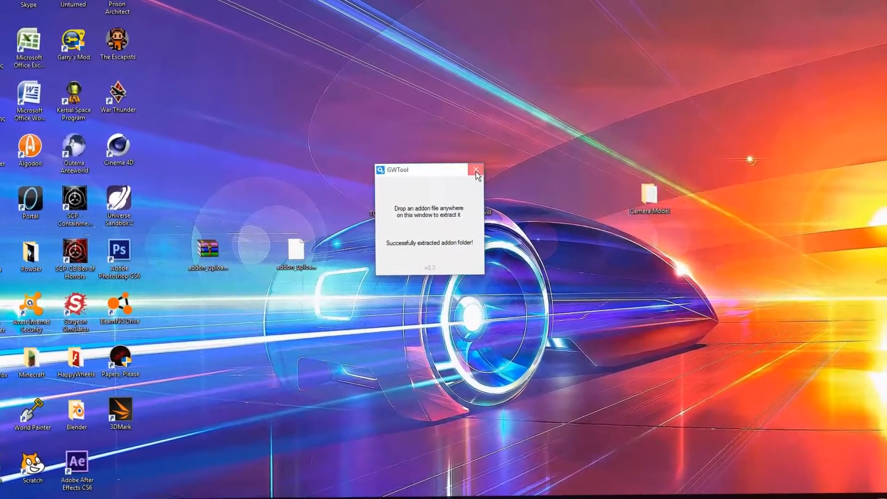
{"action": "left_click", "coordinate": [475, 170]}
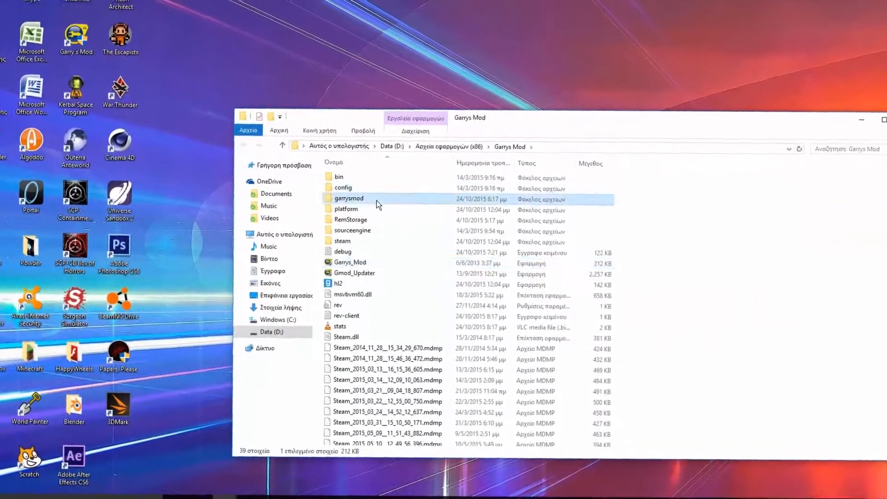
Step: Open the garrysmod folder under D:\Program Files (x86)\Garrys Mod to reach addons
{"action": "double_click", "coordinate": [349, 198]}
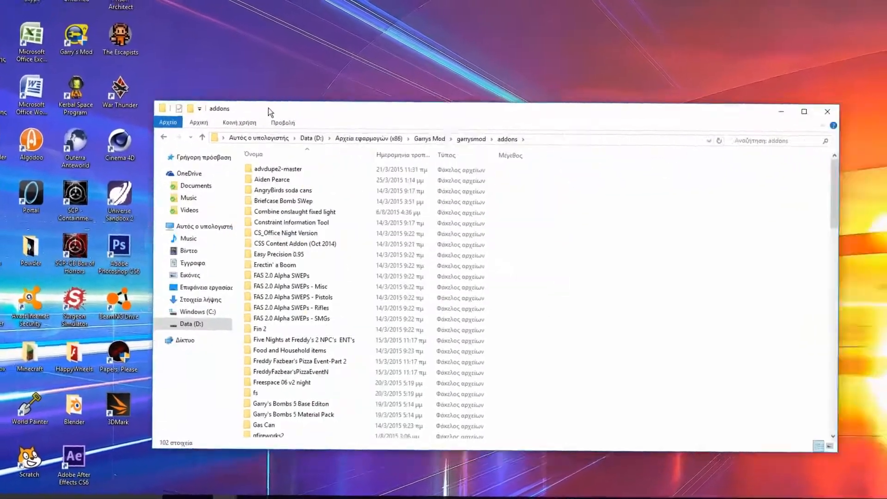